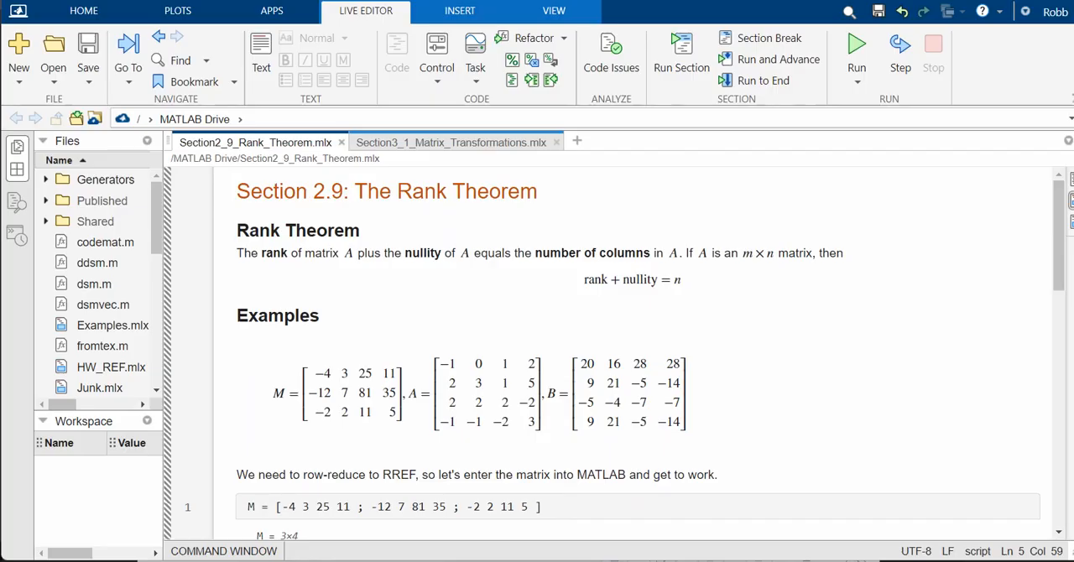
# Step: Compute rref(M) and run the script, revealing its 3×4 reduced form with two pivot columns
pyautogui.scroll(-3)
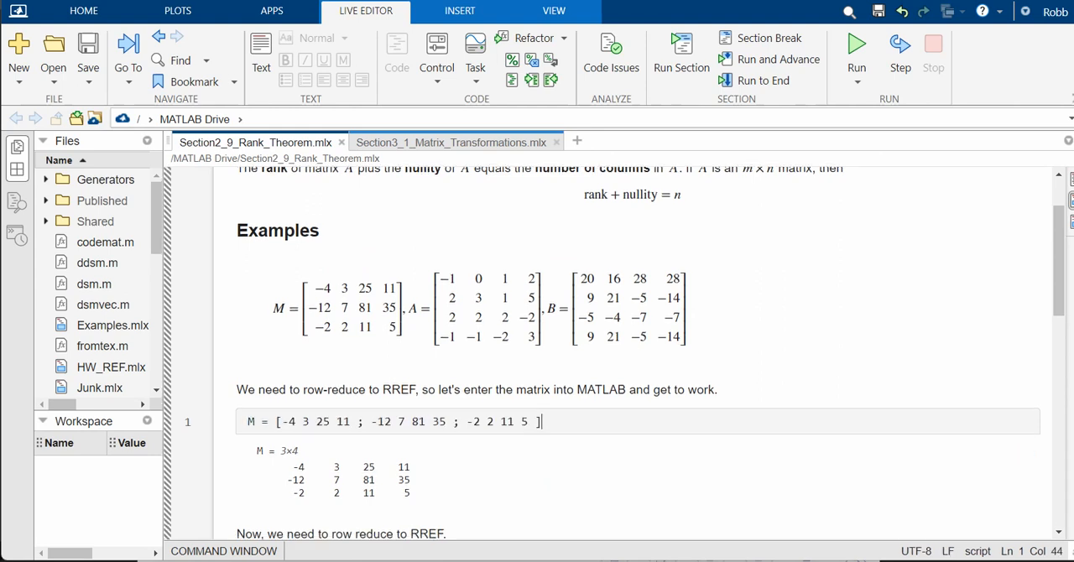
pyautogui.scroll(-3)
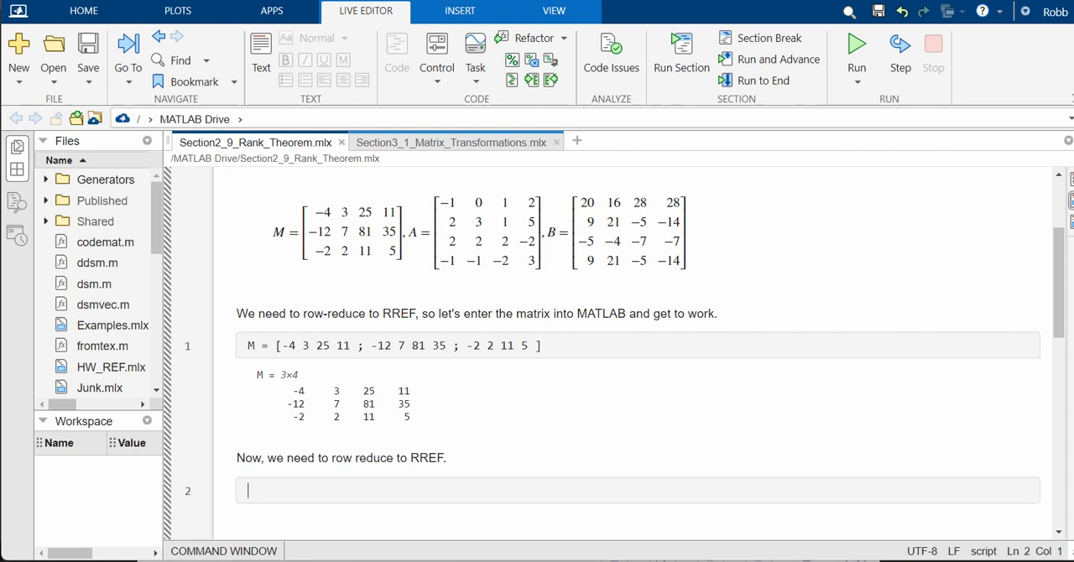
pyautogui.write('rref(M)')
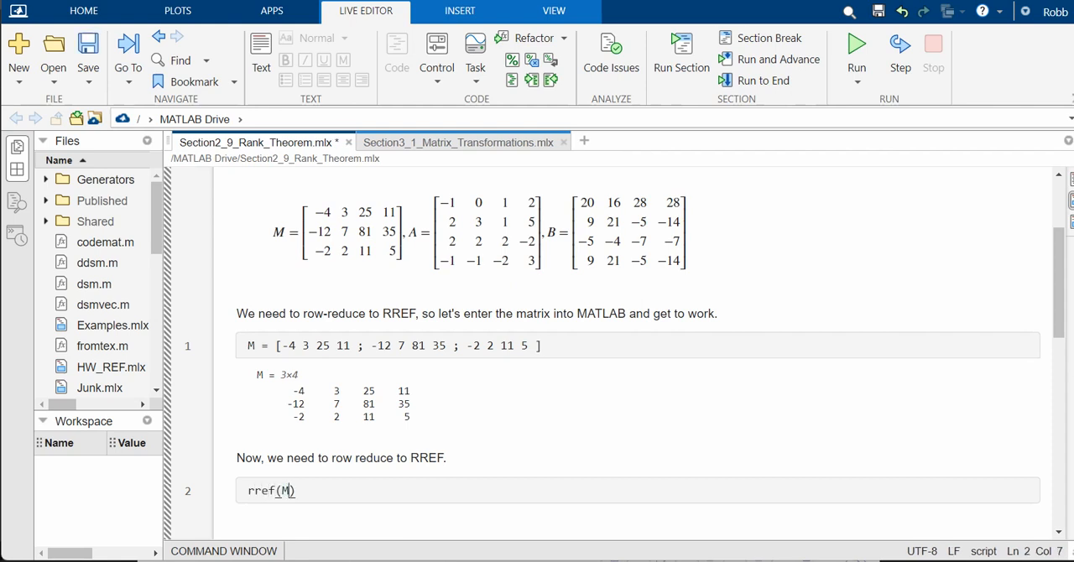
pyautogui.click(856, 46)
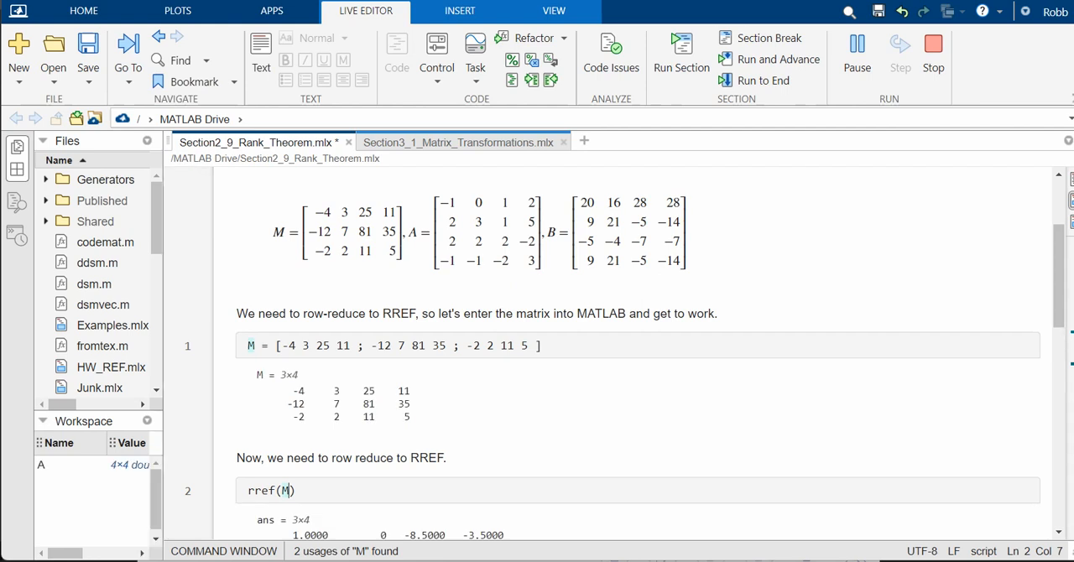
pyautogui.scroll(-3)
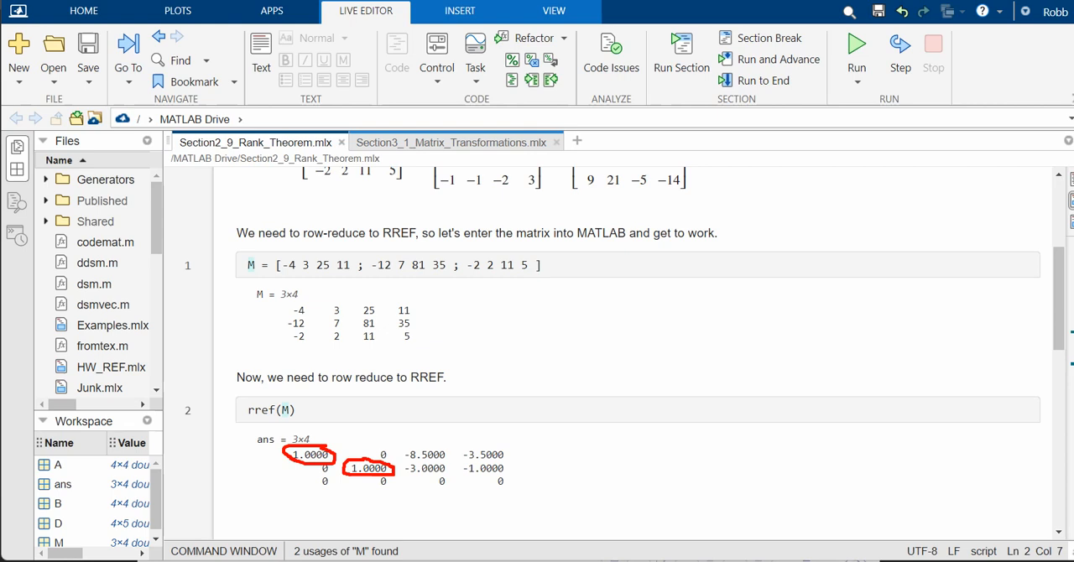
pyautogui.scroll(-3)
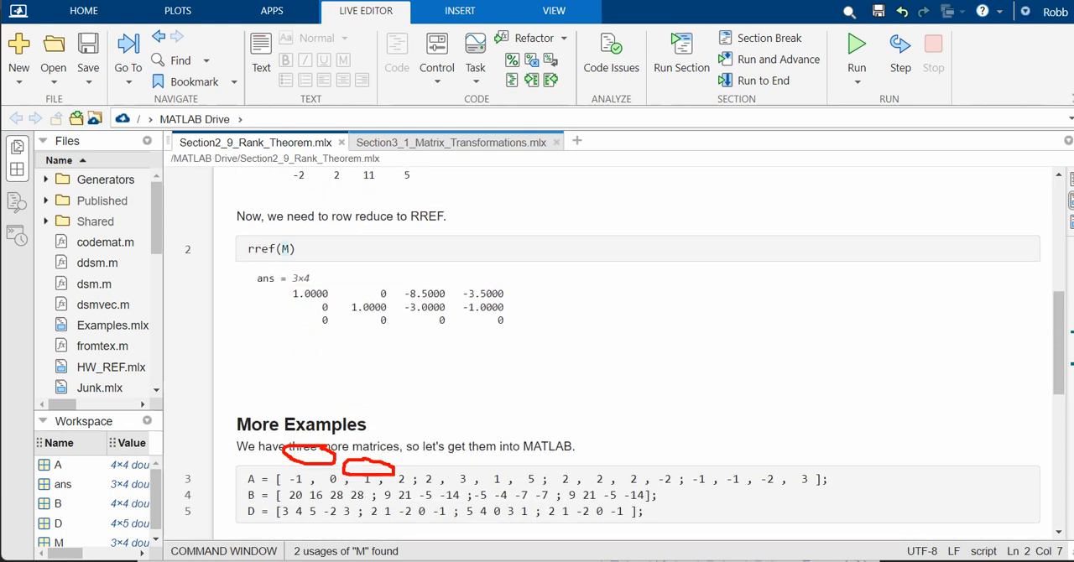
pyautogui.scroll(3)
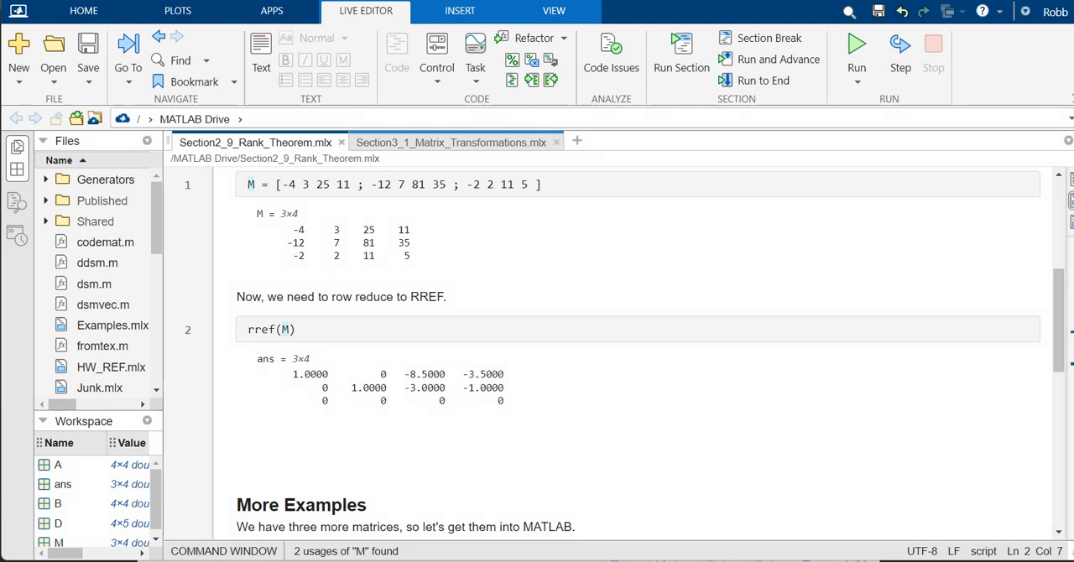
pyautogui.scroll(-3)
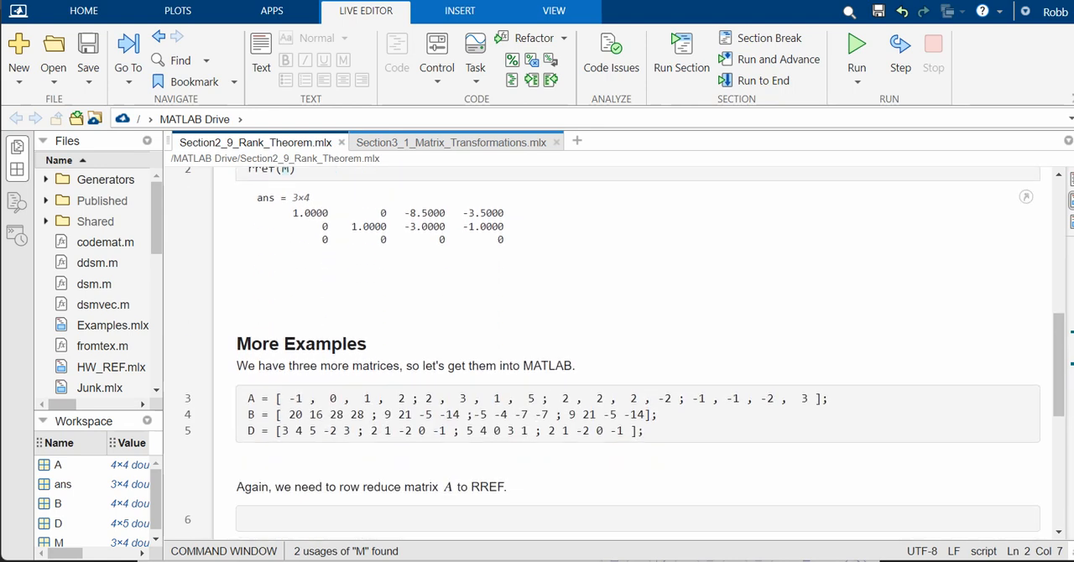
pyautogui.click(643, 431)
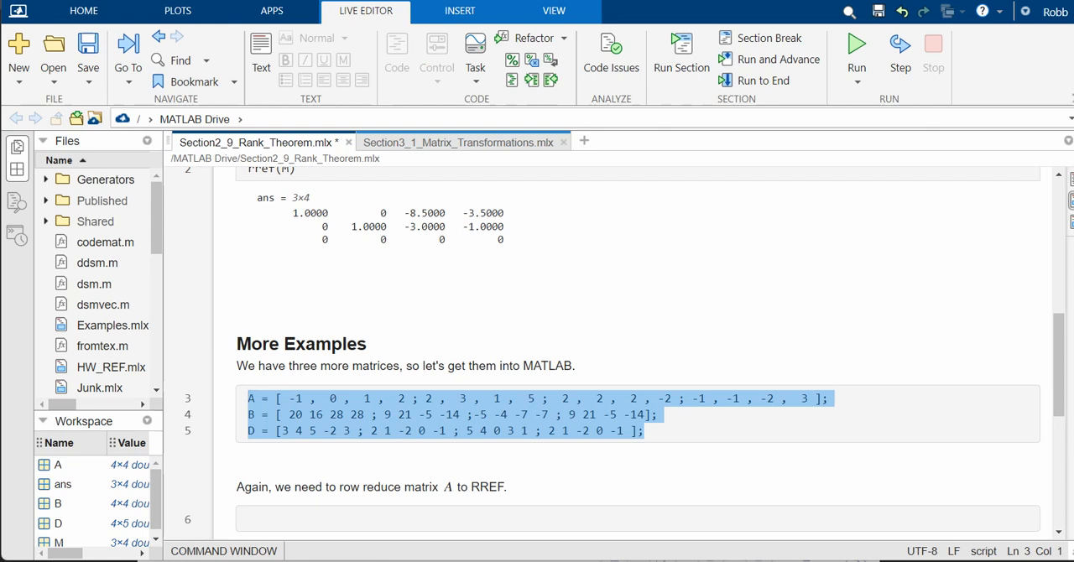
pyautogui.scroll(3)
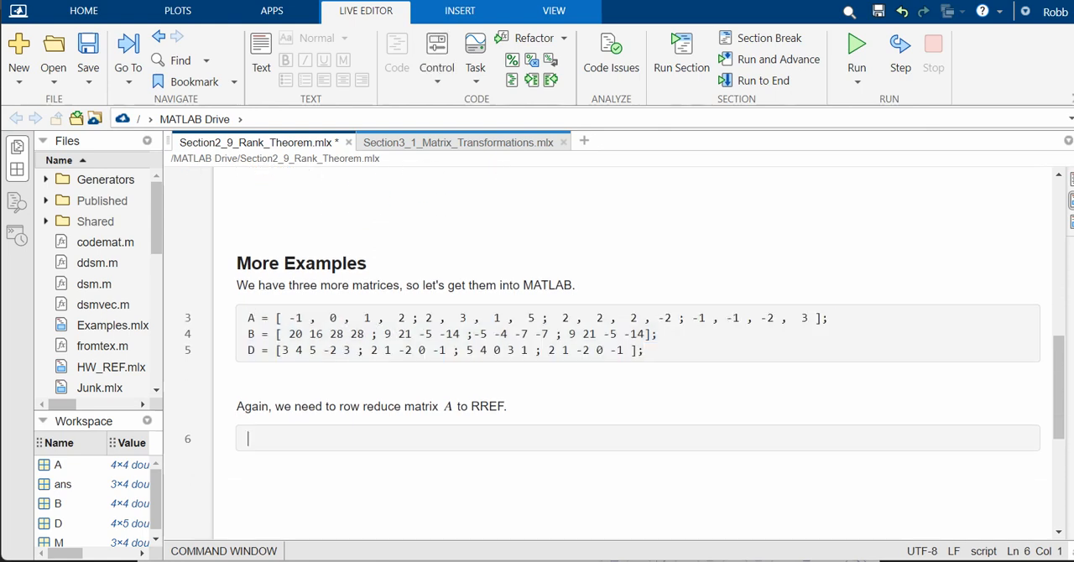
# Step: Compute rref(A), a 4×4 result with three pivots, and highlight A's last row
pyautogui.write('rref(A')
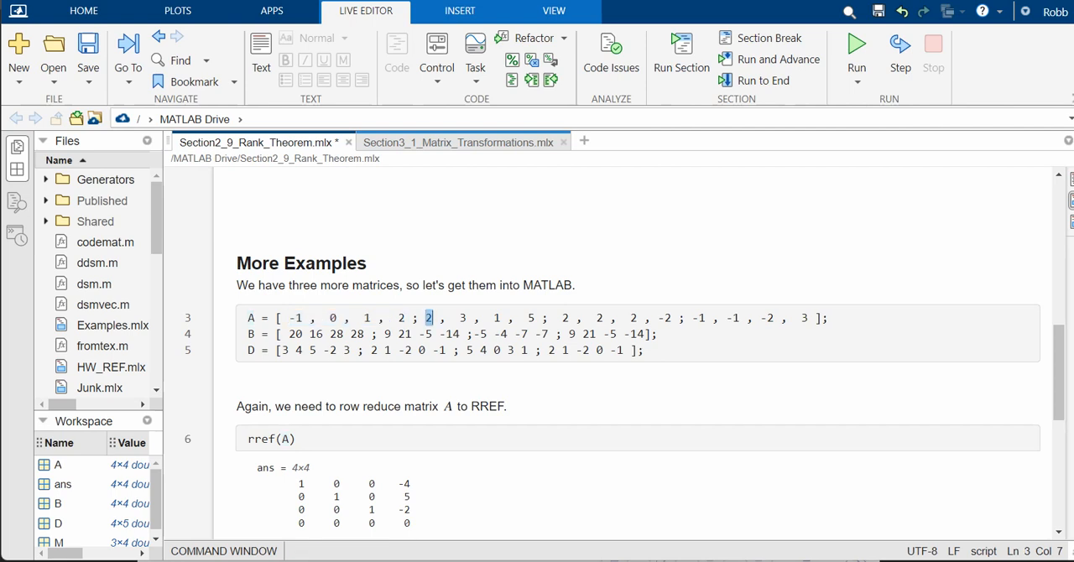
pyautogui.moveTo(428, 317); pyautogui.dragTo(613, 317)
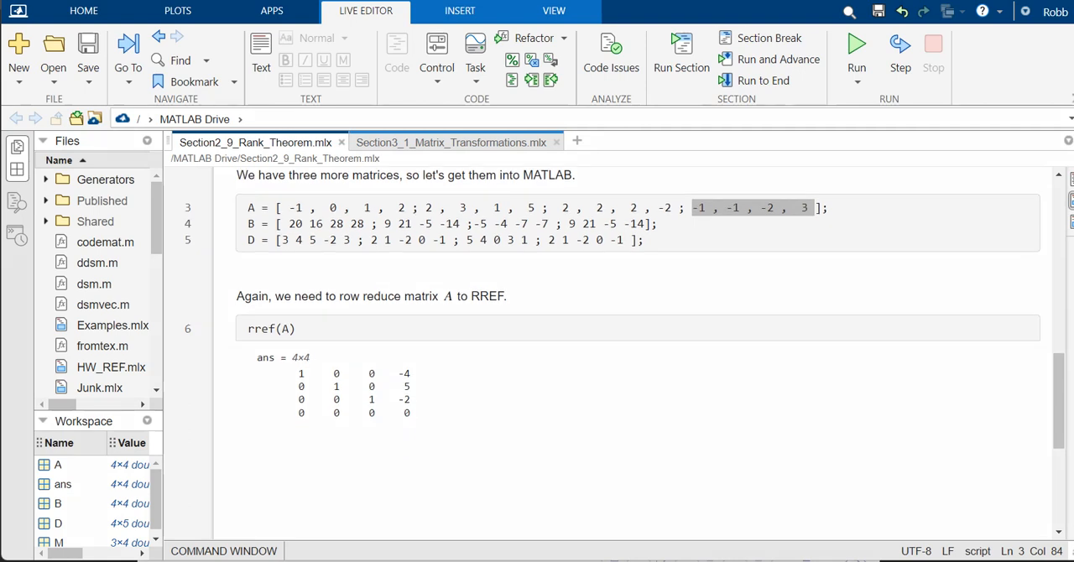
pyautogui.scroll(-3)
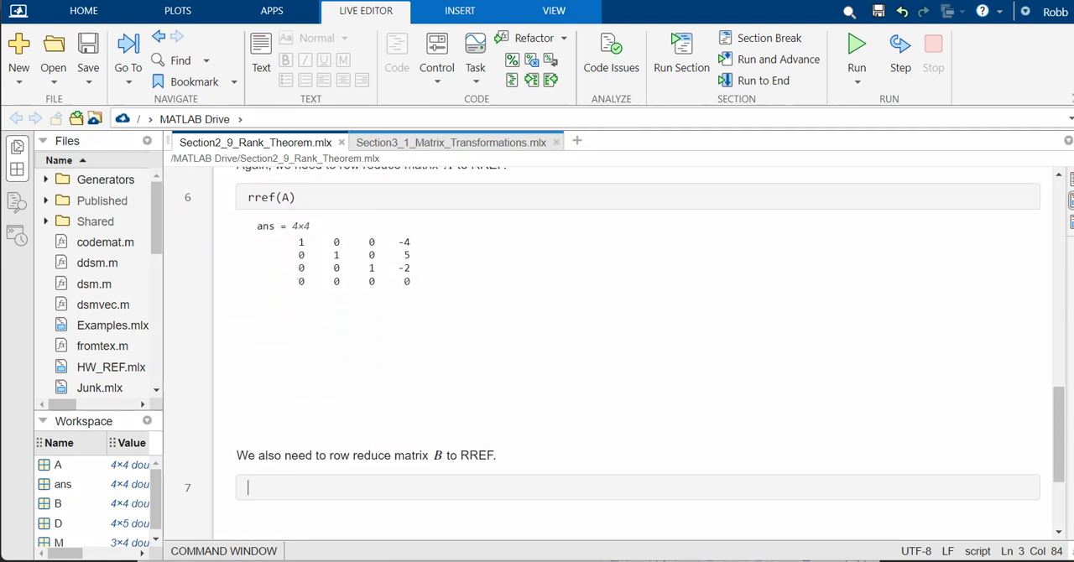
# Step: Compute rref(B), a 4×4 result with two pivot columns, and move on to line 8
pyautogui.write('rref')
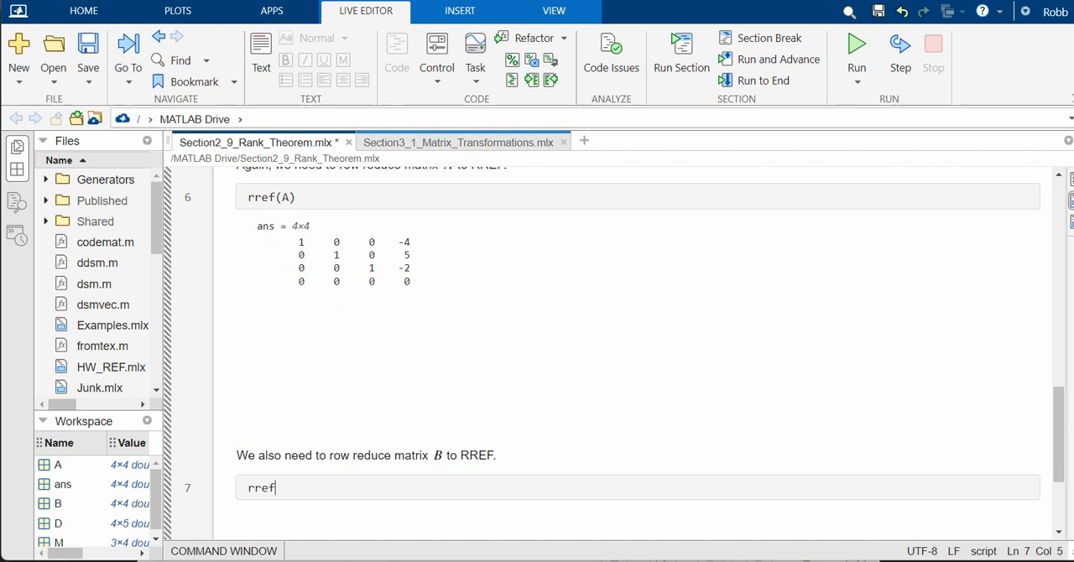
pyautogui.write('(B)')
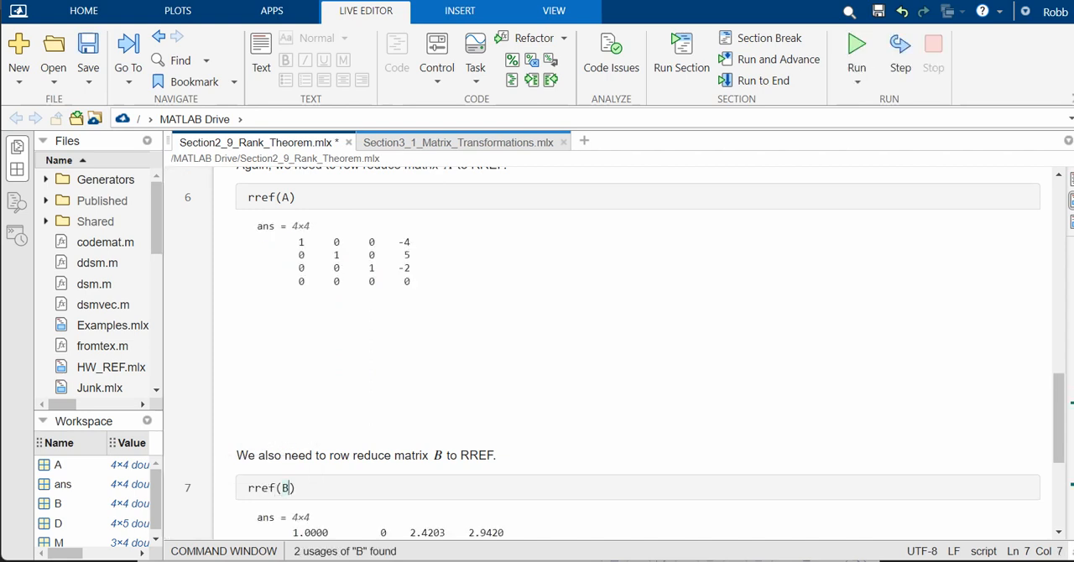
pyautogui.scroll(-3)
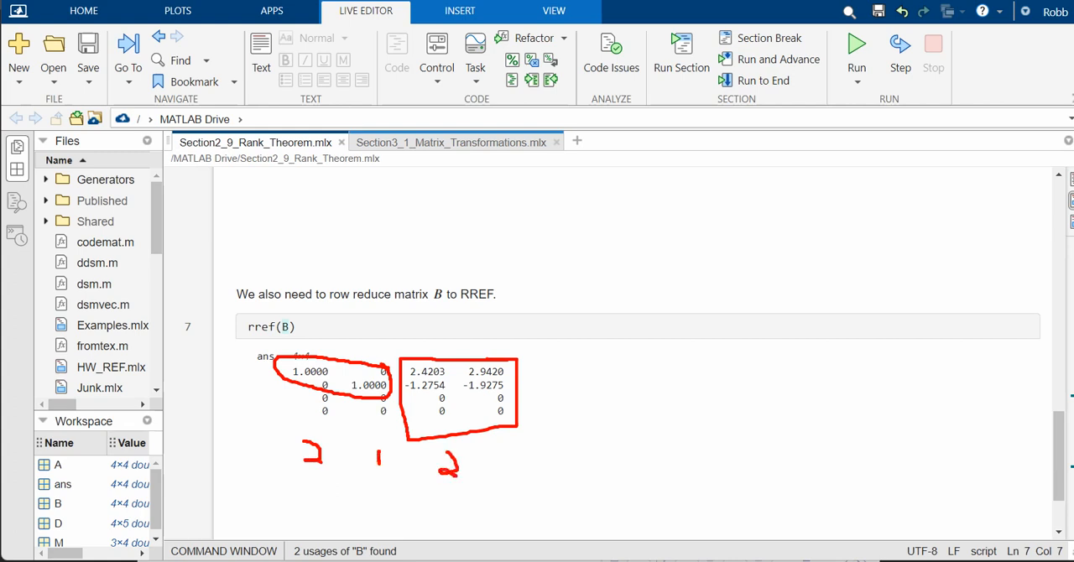
pyautogui.moveTo(367, 458); pyautogui.dragTo(387, 458)
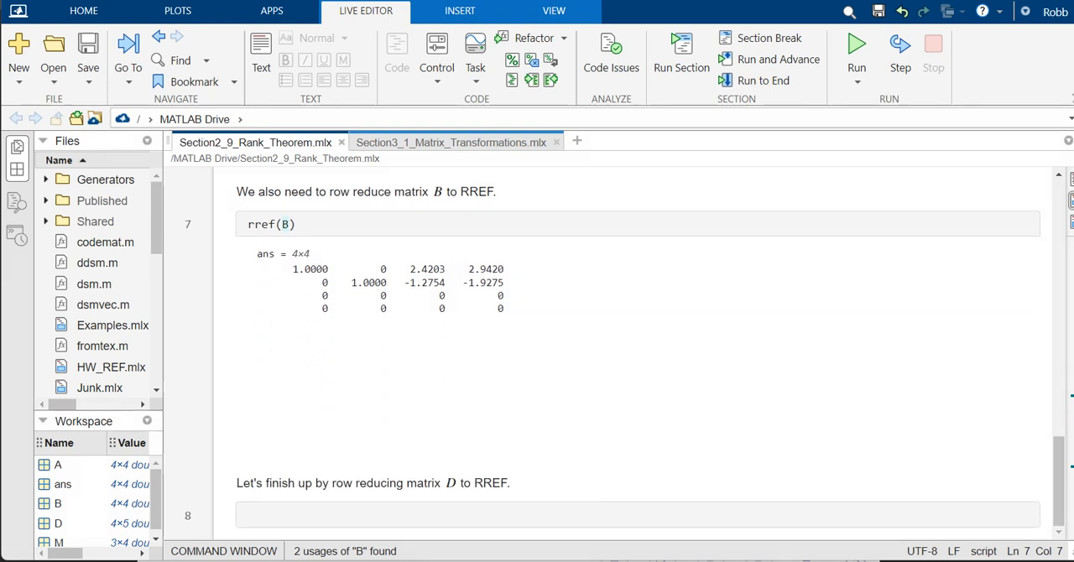
# Step: Compute rref(D), a 4×5 result with three pivots, and underline it in red ink
pyautogui.write('rref')
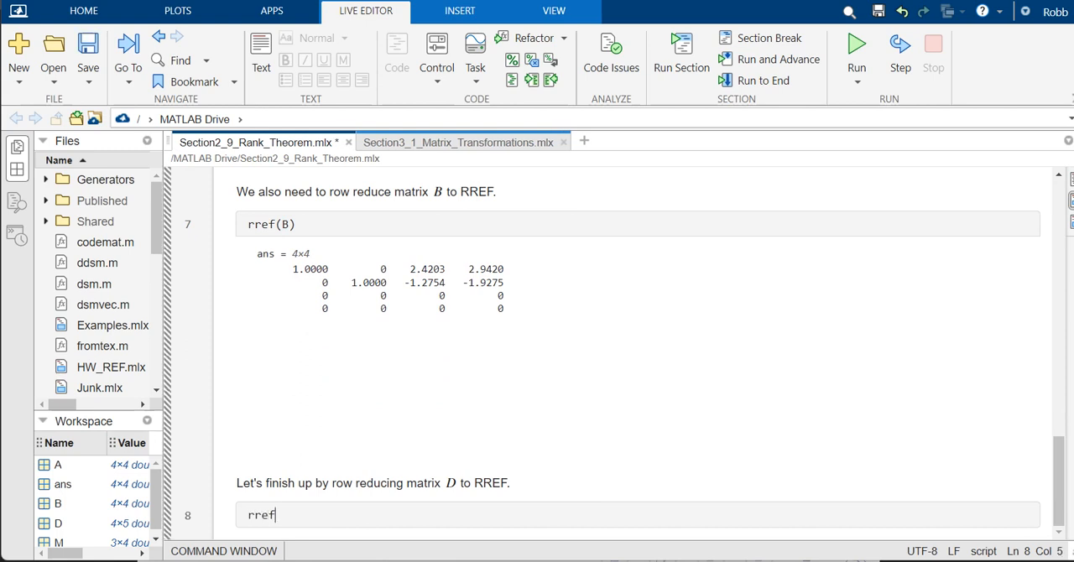
pyautogui.write('(D)')
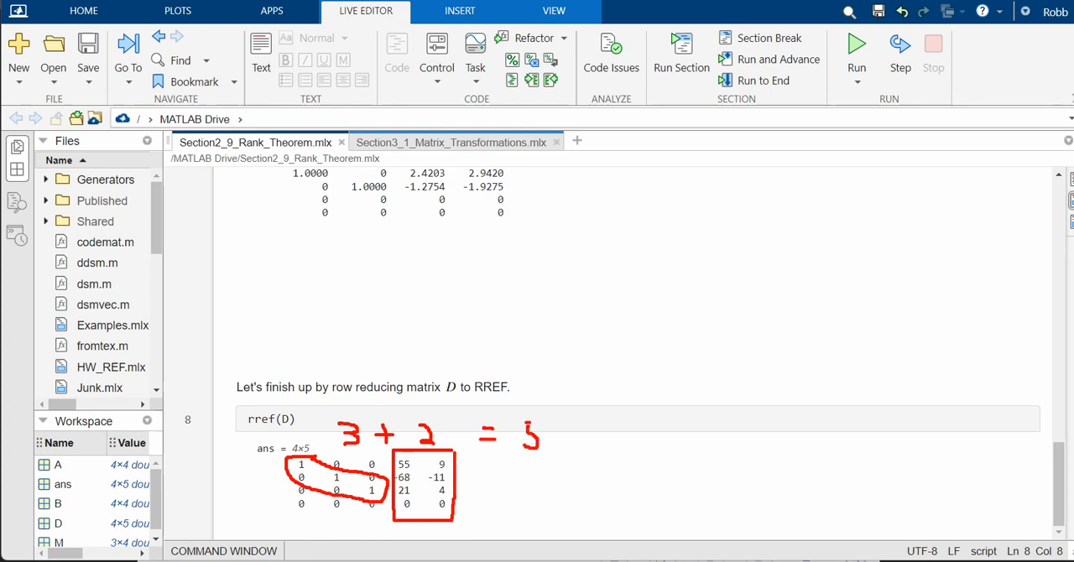
pyautogui.moveTo(281, 512); pyautogui.dragTo(436, 533)
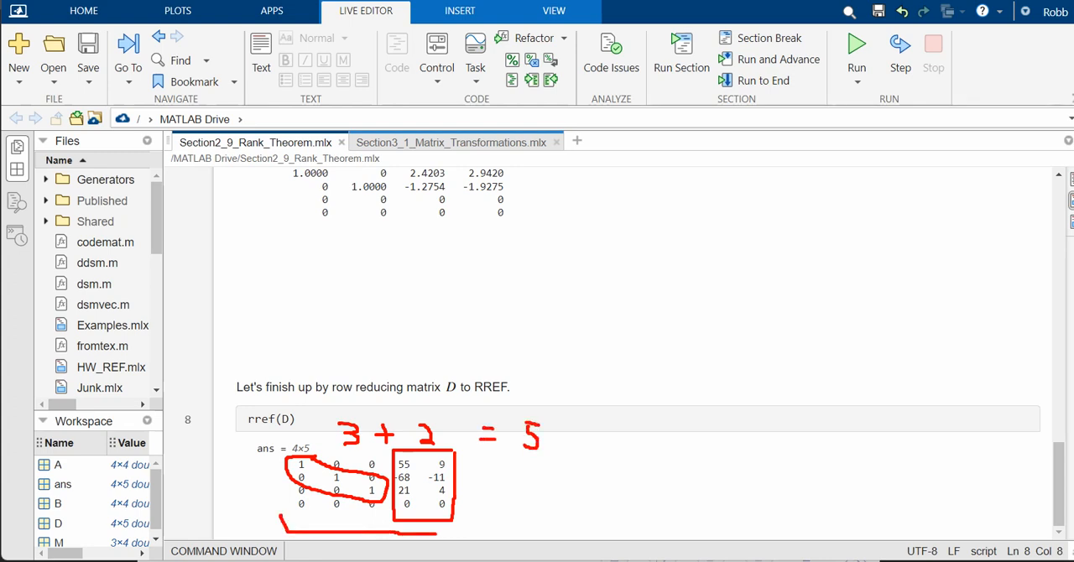